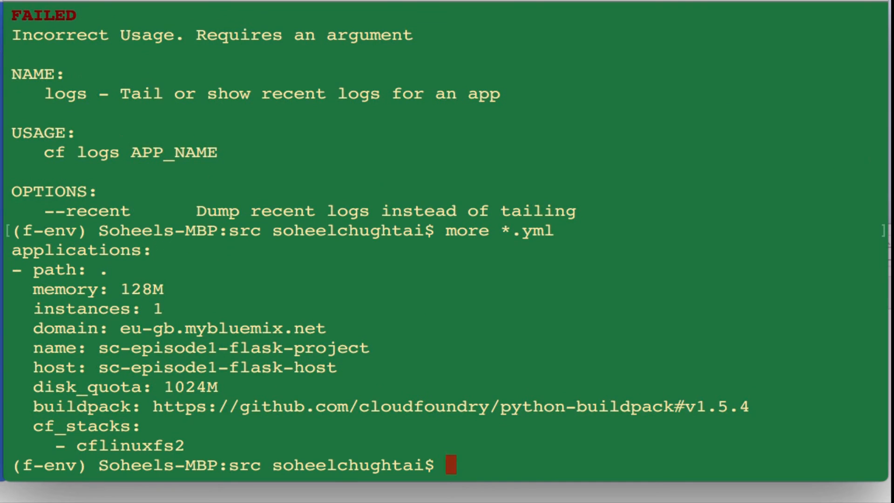
mouse_move(363, 343)
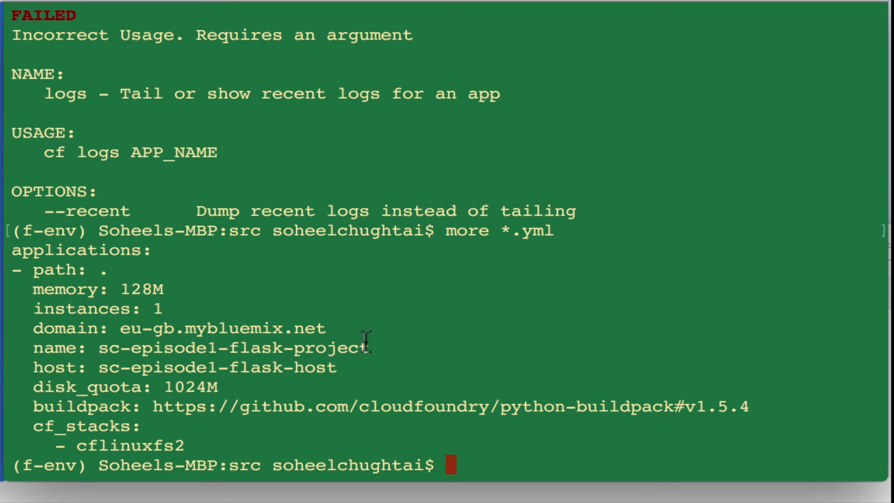